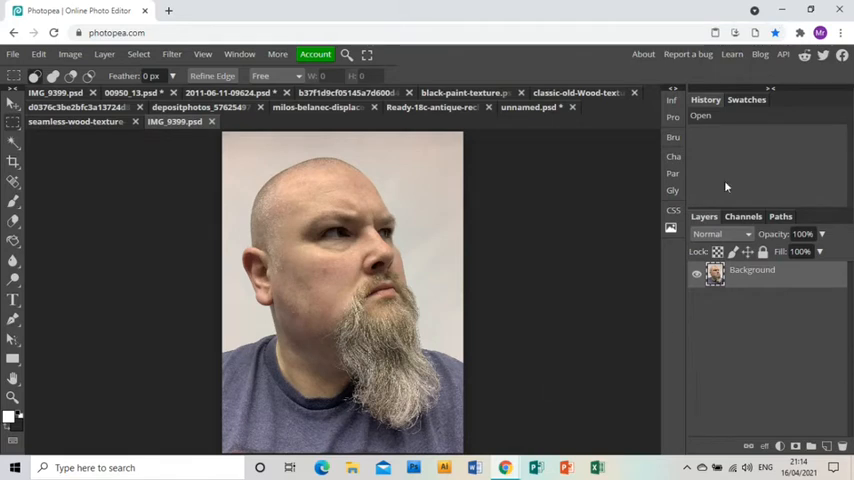
Lower the Background portrait layer's opacity to about 73%
click(820, 234)
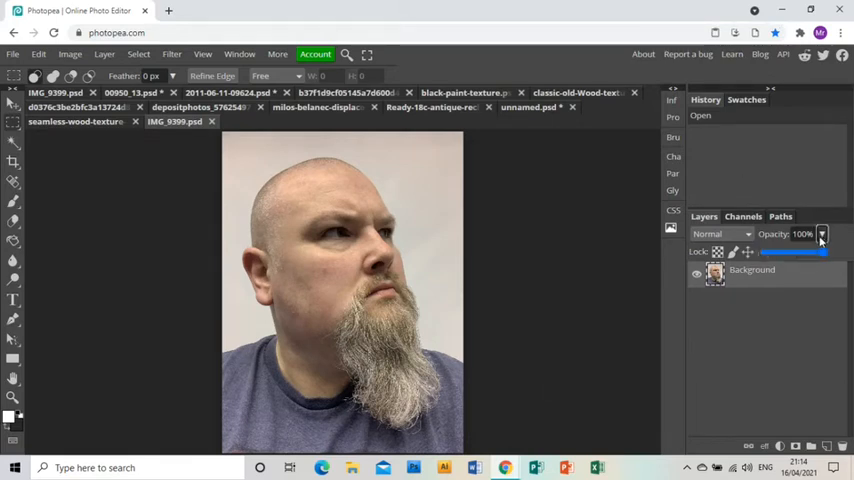
drag(818, 252, 808, 252)
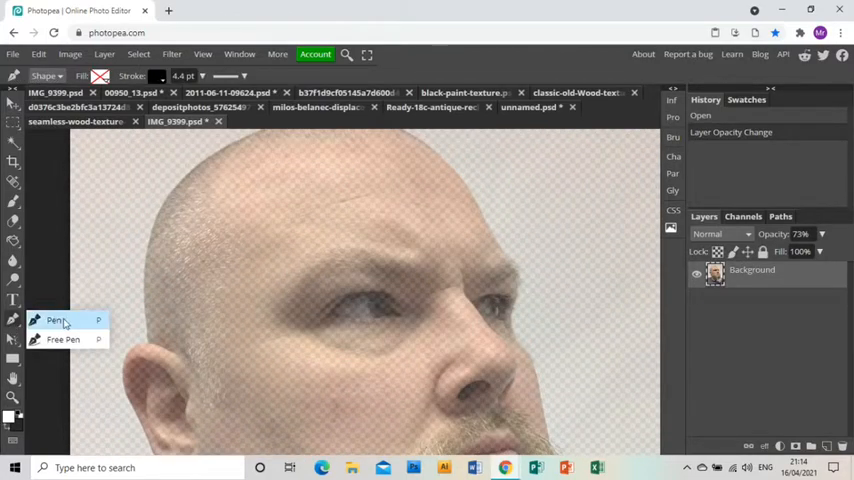
With the Pen tool, trace Shape 1 as an unfilled outline over the crown and side of the head
click(58, 320)
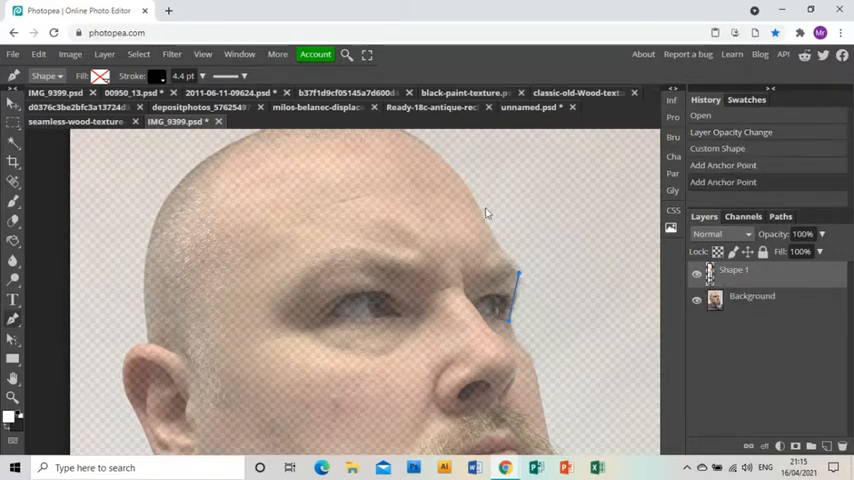
click(470, 188)
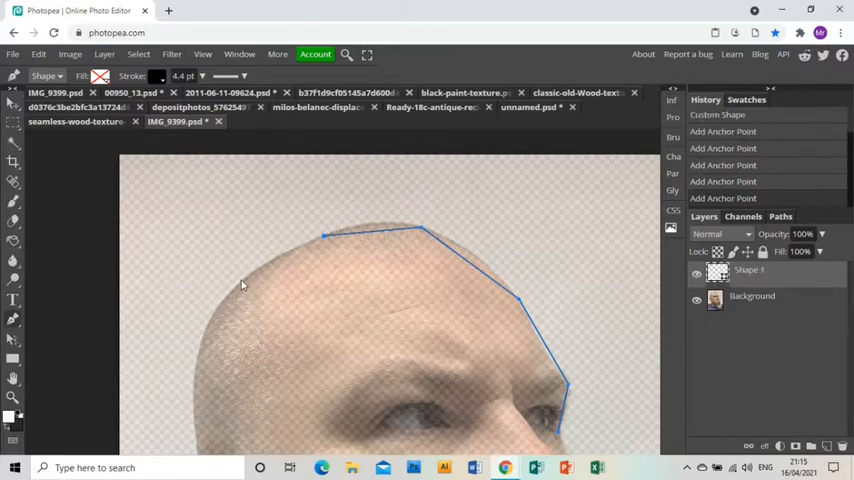
click(240, 280)
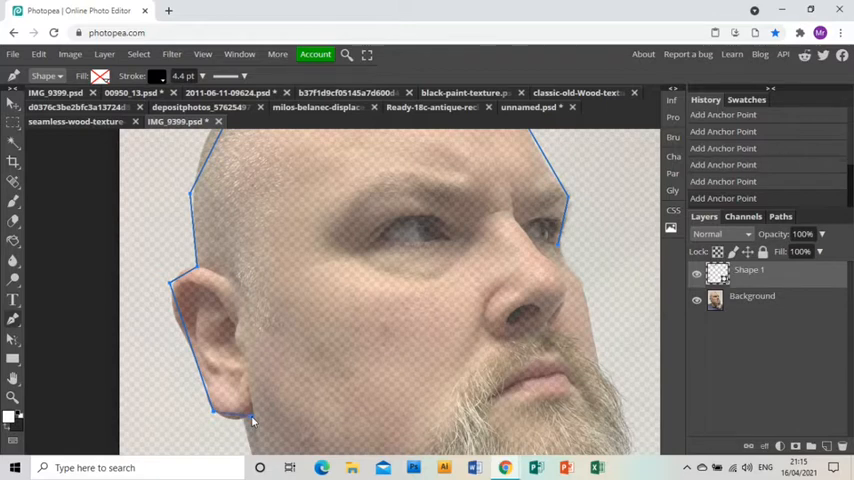
mouse_move(344, 380)
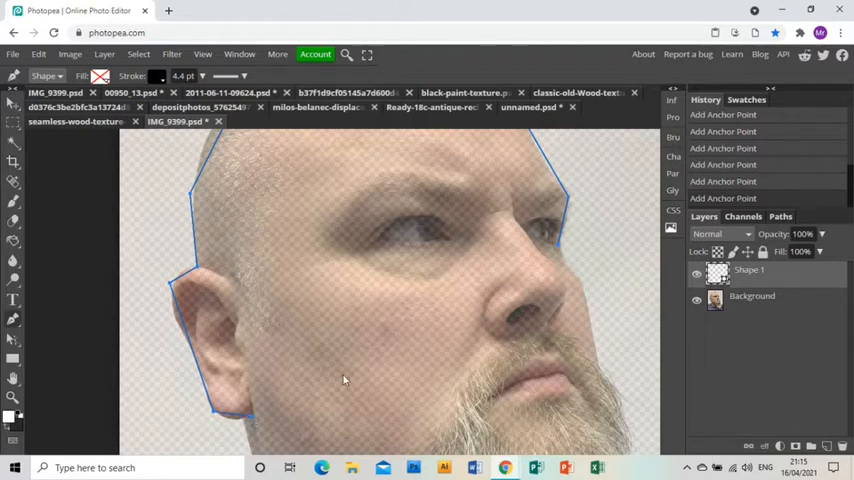
mouse_move(736, 328)
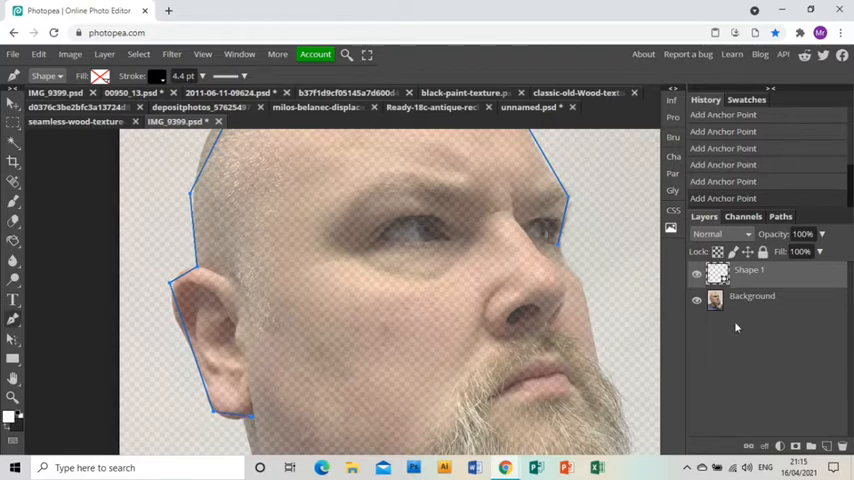
Rasterize Shape 1, then trace Shape 2 and Shape 3 along the face contours
right_click(748, 268)
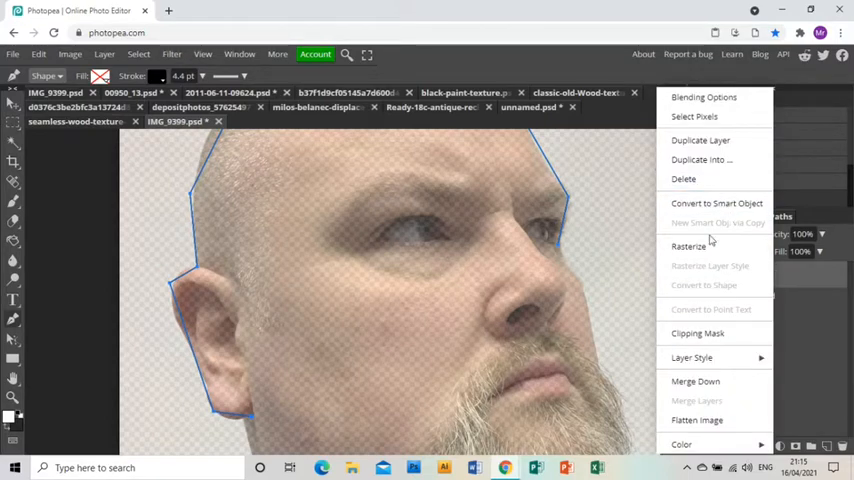
click(688, 246)
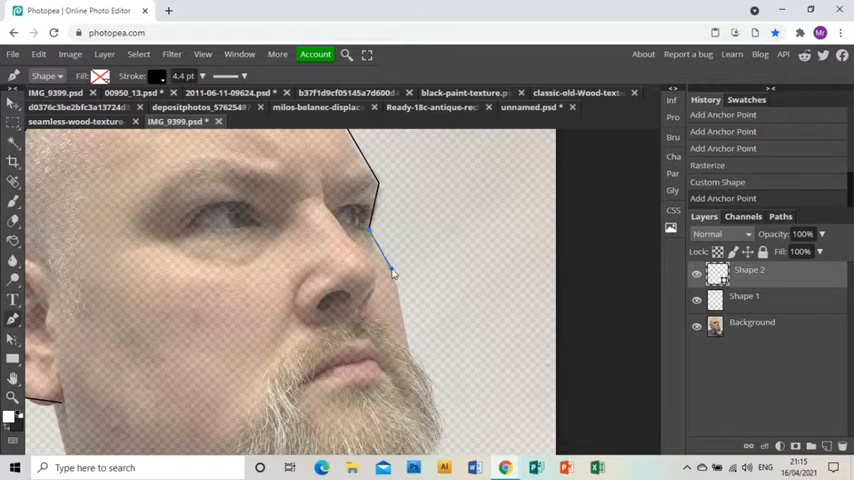
click(416, 410)
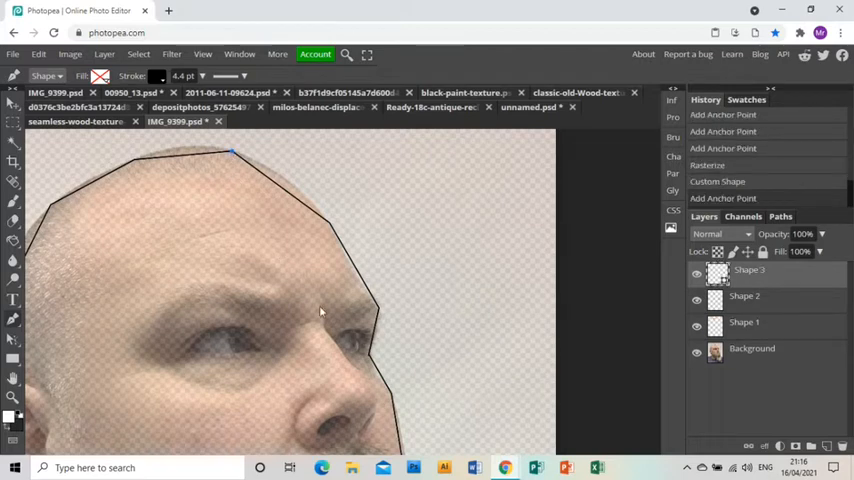
mouse_move(378, 396)
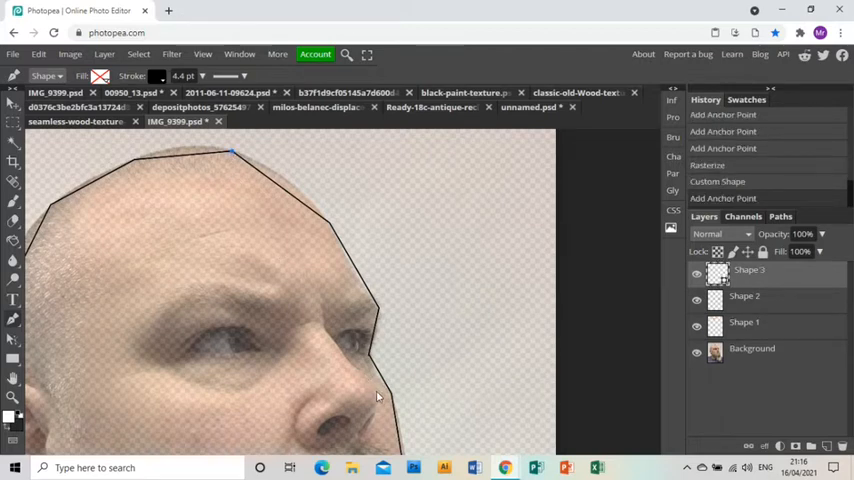
click(376, 392)
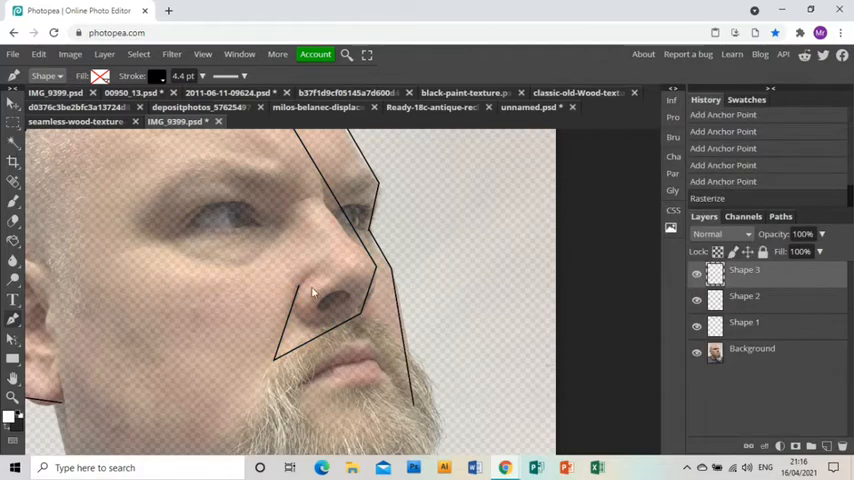
mouse_move(300, 290)
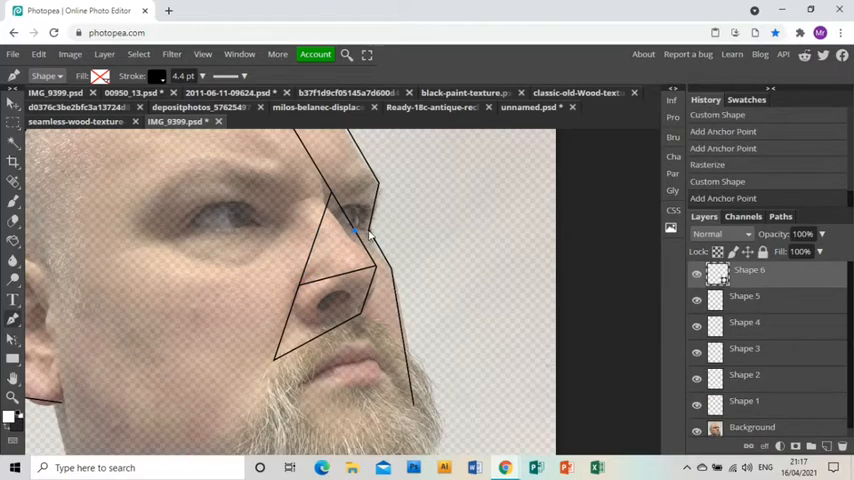
Rasterize the current shape while adding facets around the nose and eyes, up to nine shapes
right_click(748, 268)
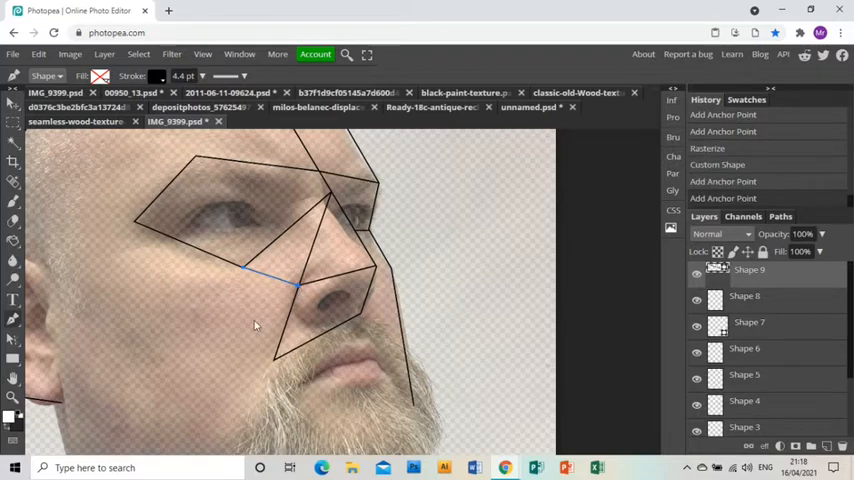
Extend and rasterize a polygon across the scalp, then start the next scalp facet
right_click(748, 268)
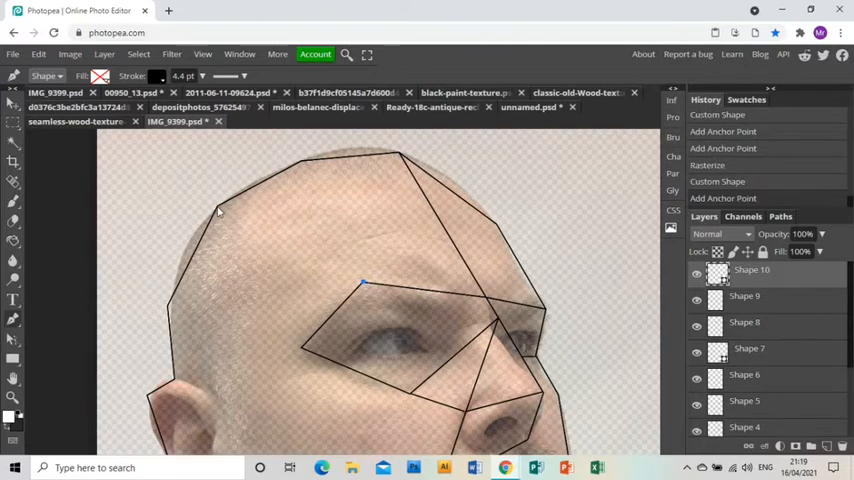
drag(364, 284, 218, 208)
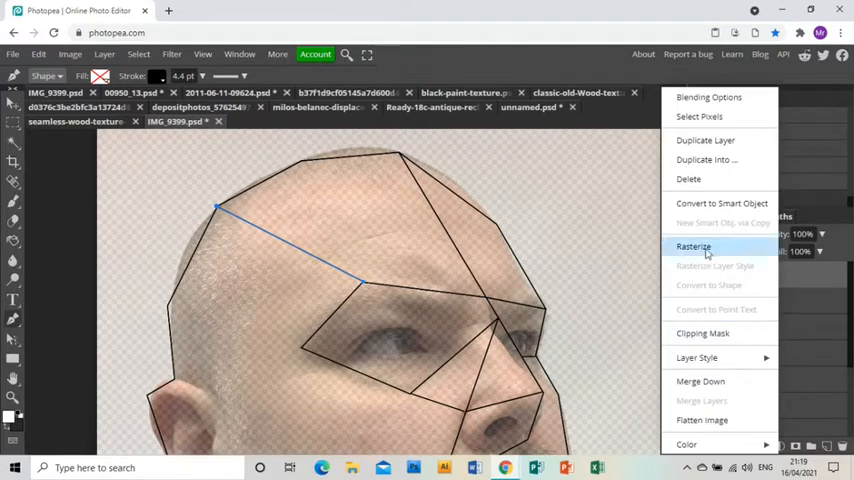
click(692, 246)
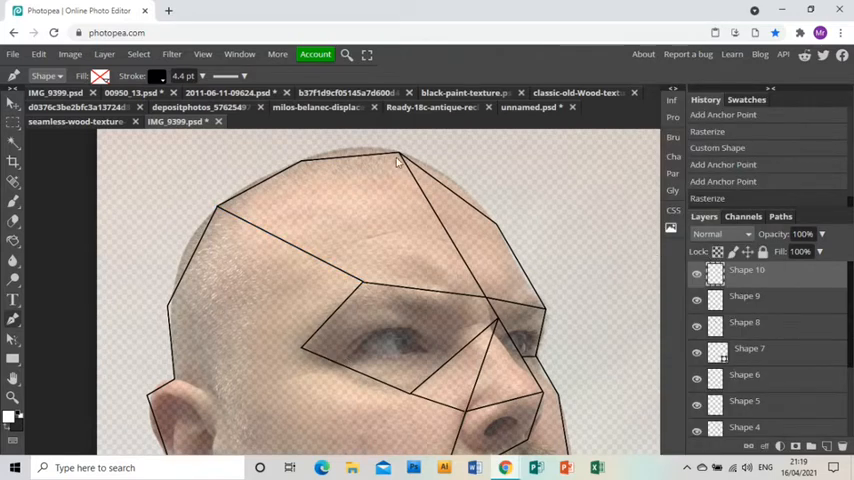
click(400, 156)
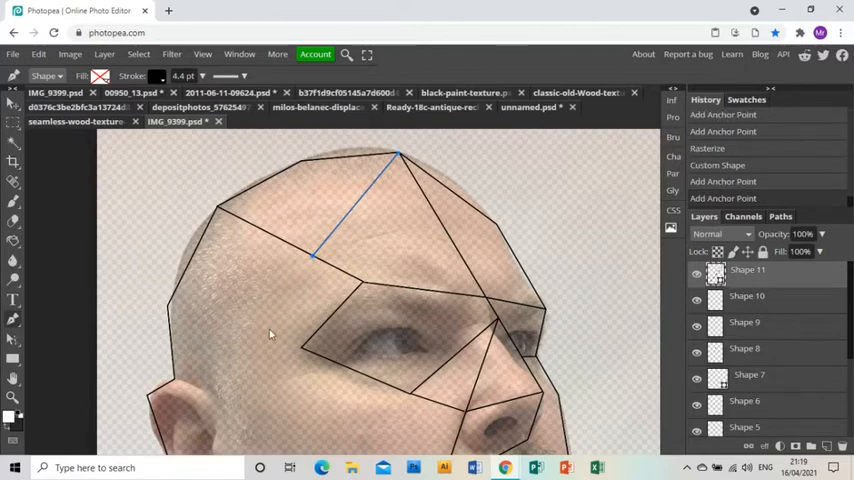
Rasterize the forehead facet and add polygons toward the temple, reaching fourteen shapes
right_click(748, 268)
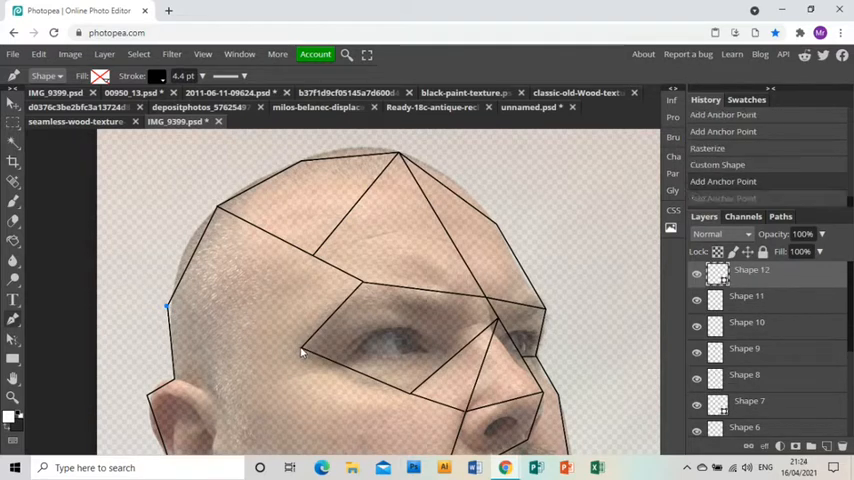
click(304, 352)
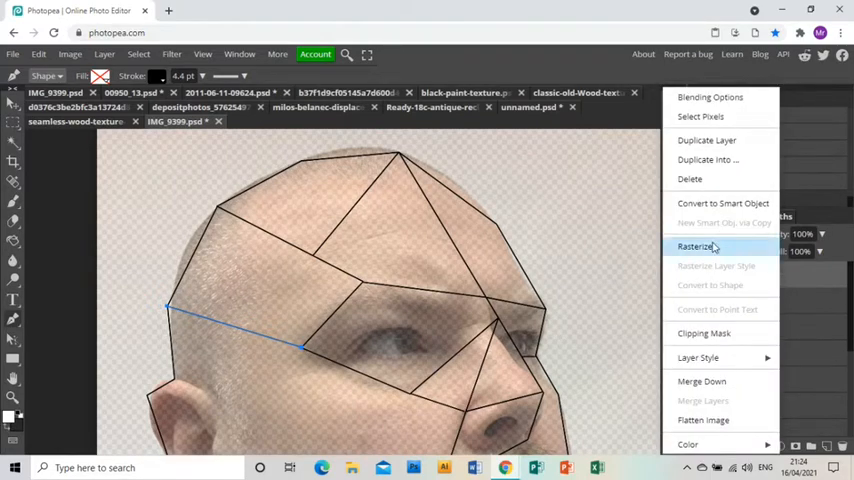
click(696, 246)
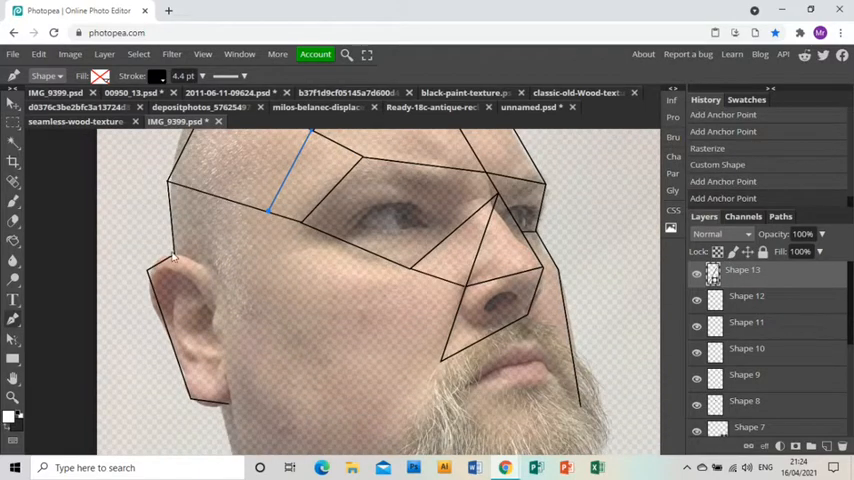
mouse_move(778, 284)
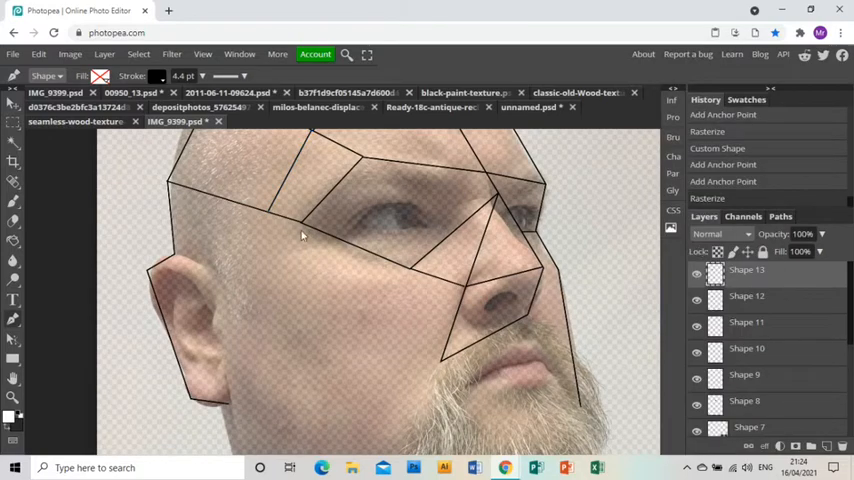
mouse_move(176, 258)
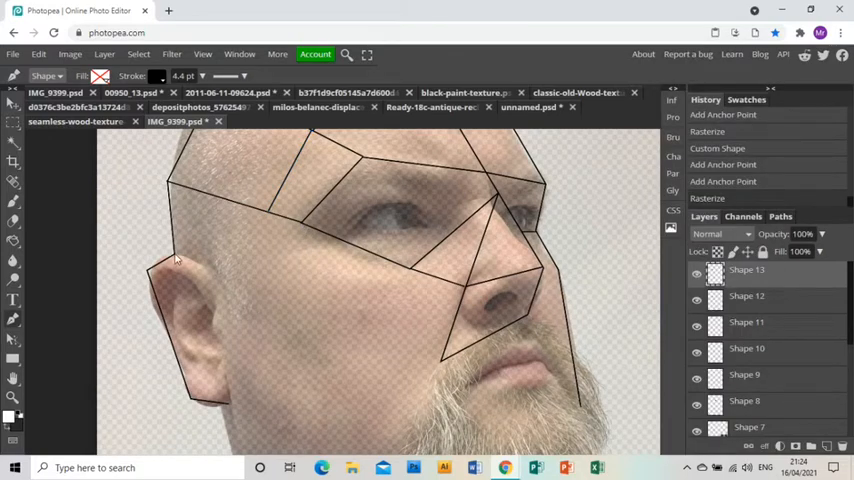
click(176, 258)
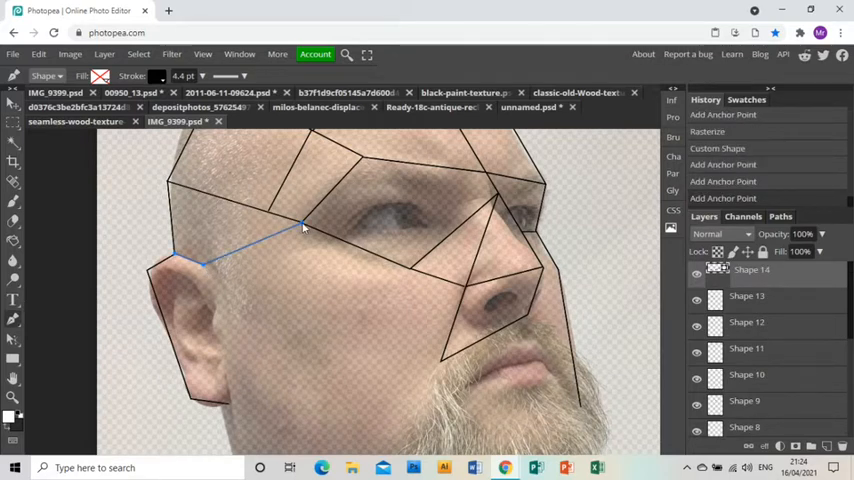
Rasterize the last shapes and close the mesh over the beard
right_click(744, 270)
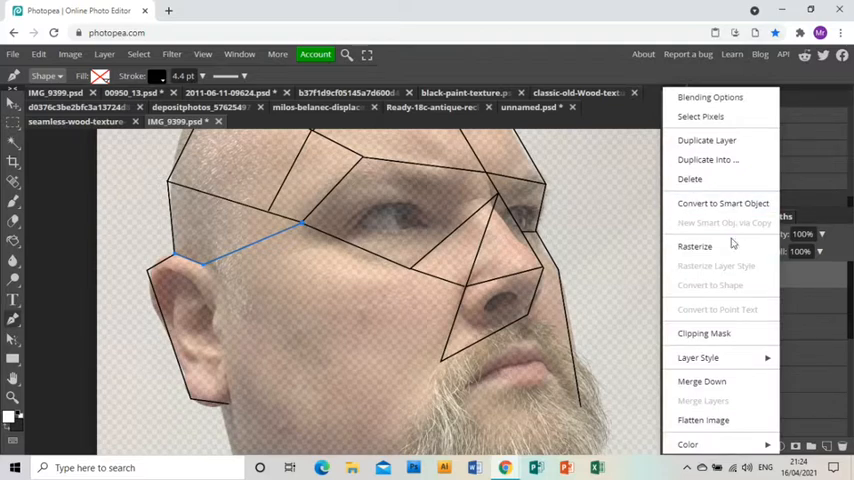
click(208, 312)
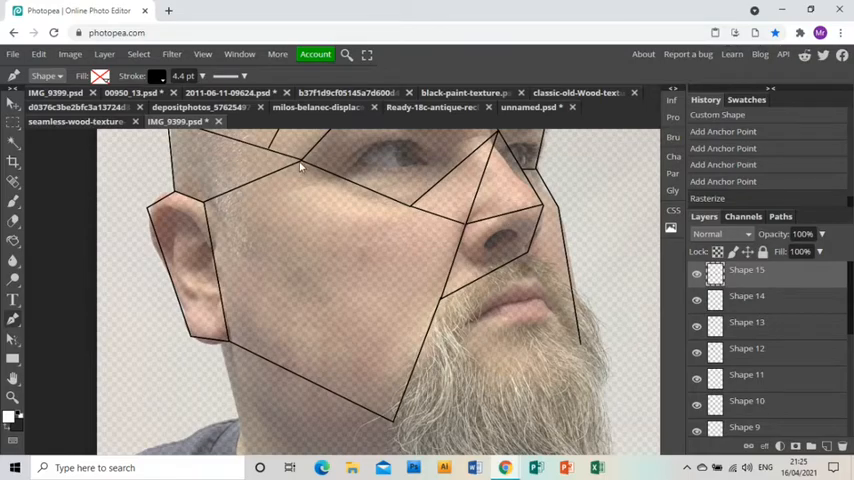
click(300, 162)
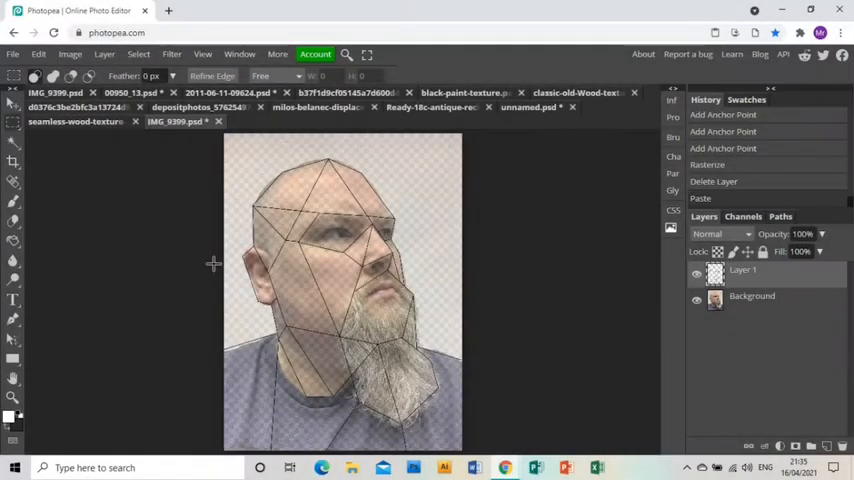
Merge the outlines into Layer 1 and hide the portrait so only the lines show
click(696, 296)
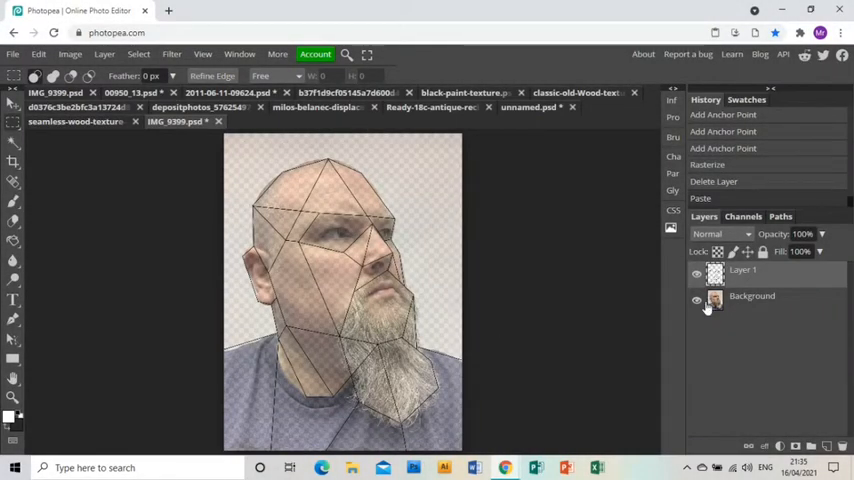
click(696, 302)
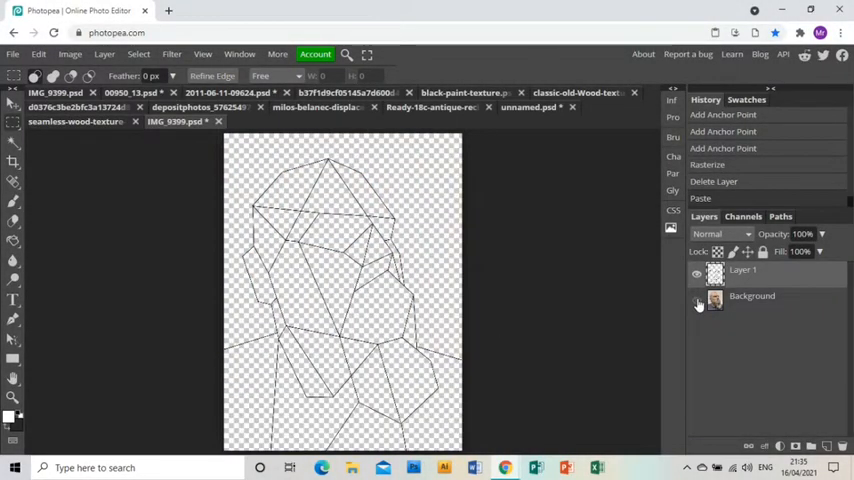
click(696, 300)
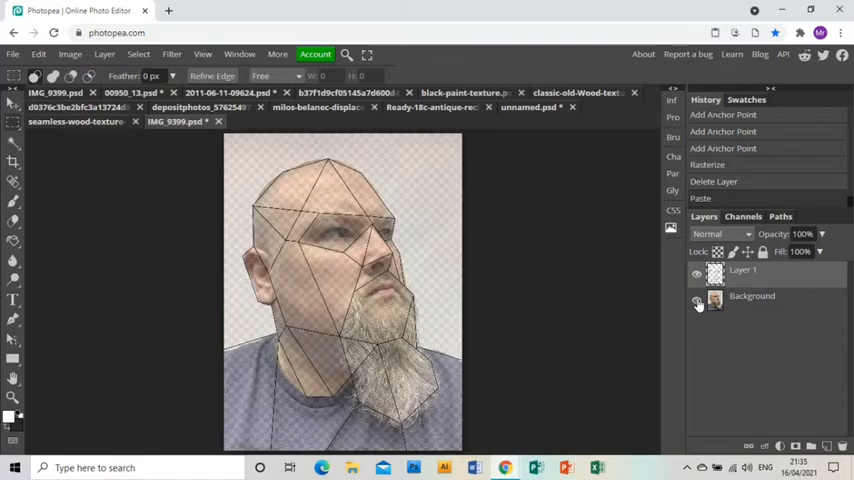
Hide the Background photo and add a white-filled layer beneath the outline drawing
click(828, 446)
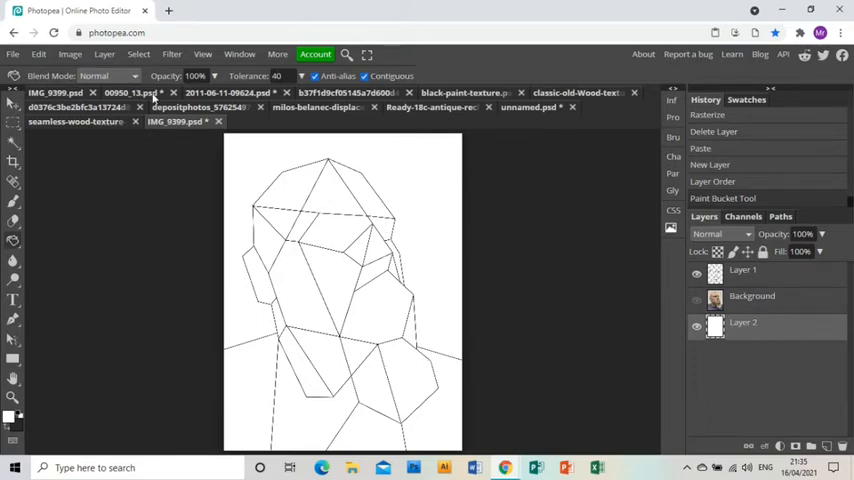
click(228, 92)
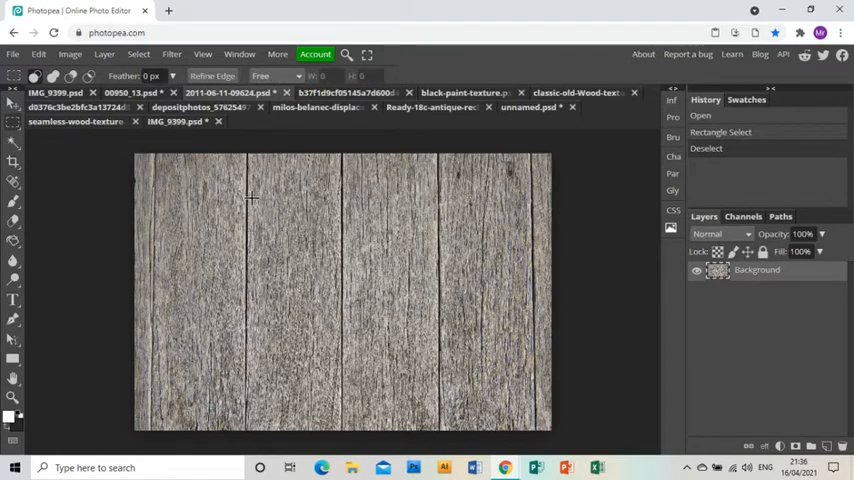
Paste the grey wood texture into the portrait and trim it to one hexagonal facet of the mesh
drag(252, 198, 336, 336)
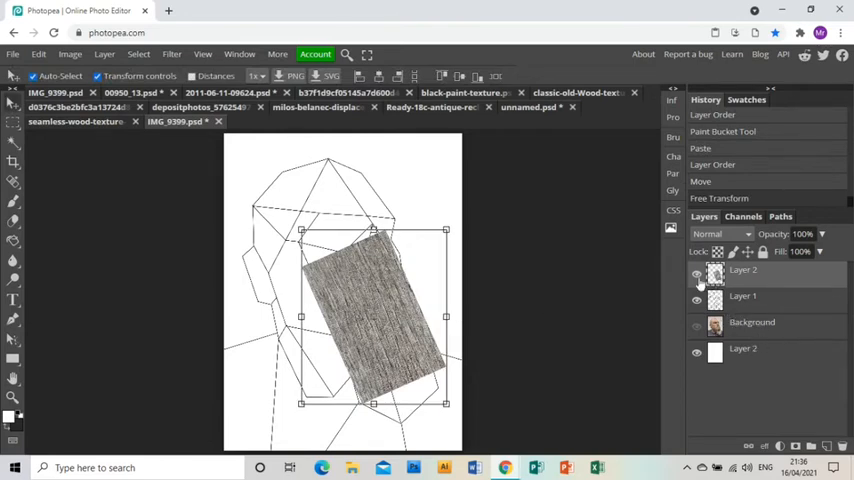
click(696, 272)
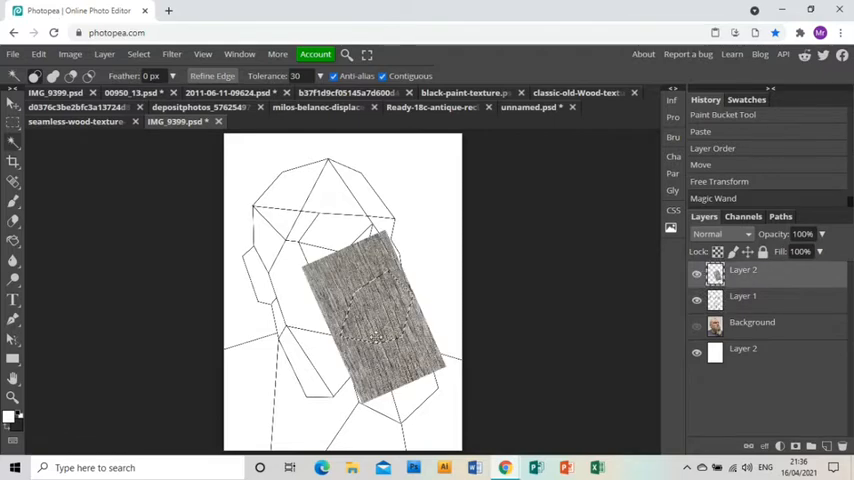
click(140, 54)
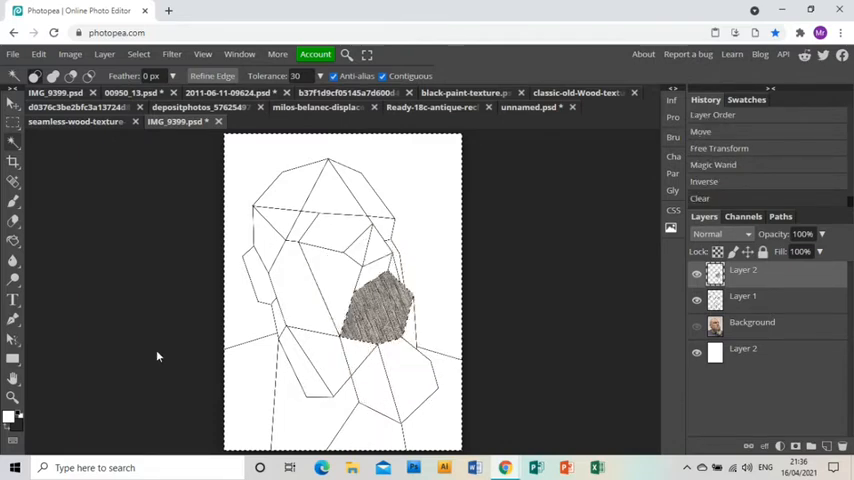
mouse_move(520, 312)
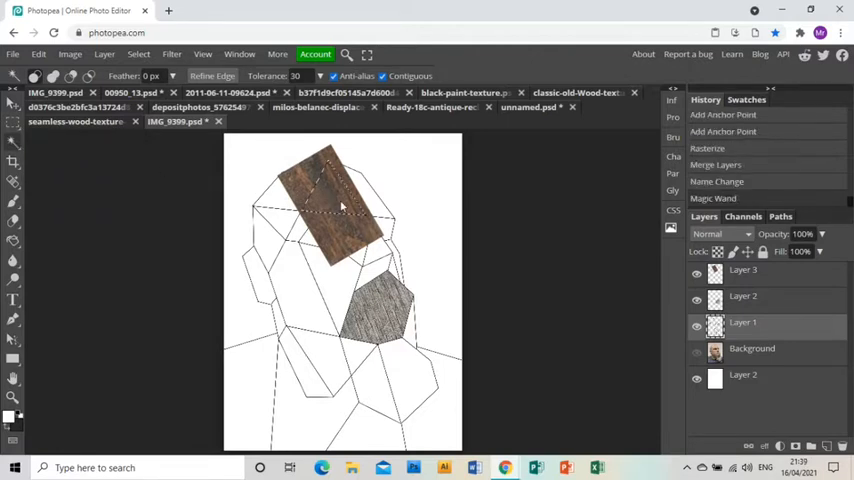
Trim the brown wood texture to the top triangle by inverting the selection and clearing
click(744, 270)
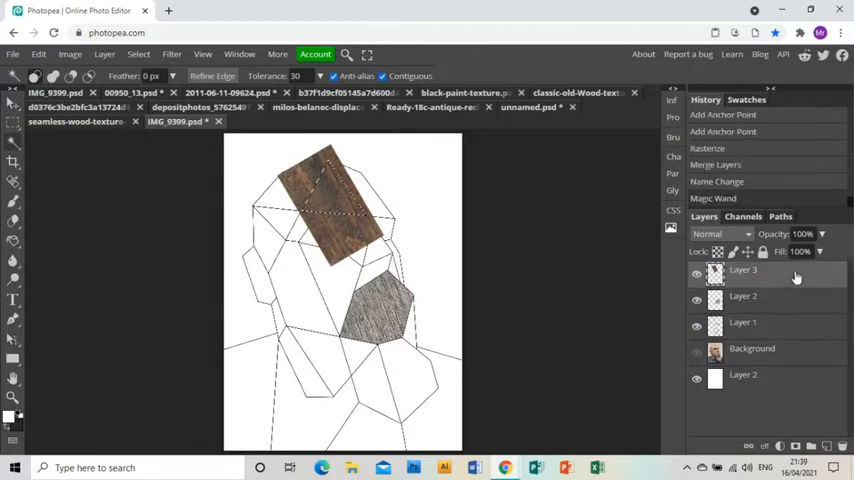
click(138, 54)
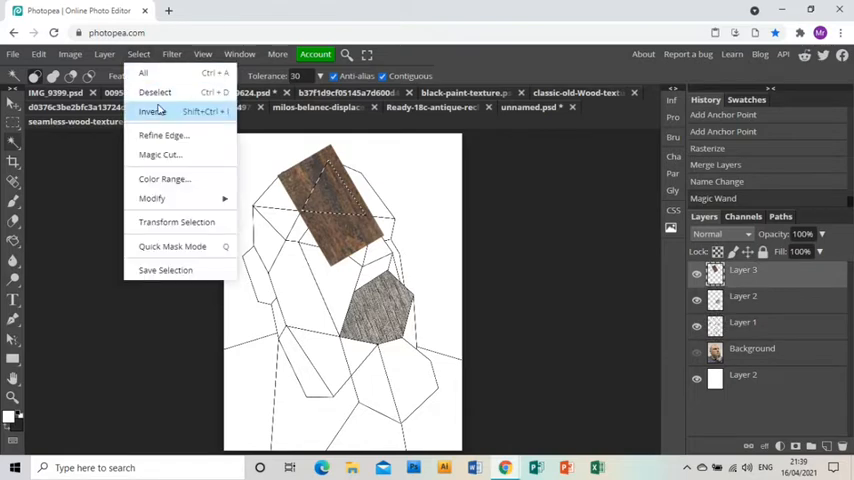
click(152, 112)
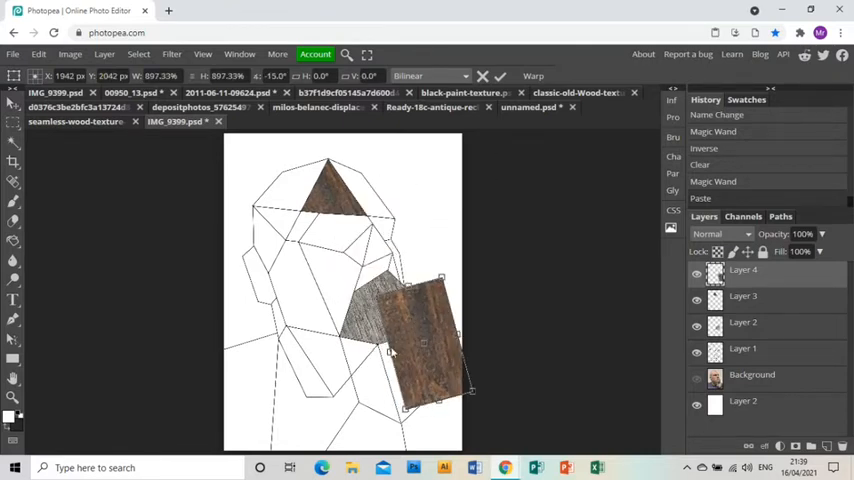
Position a brown wood copy over the lower-right polygons and trim it to those facets
drag(390, 340, 436, 400)
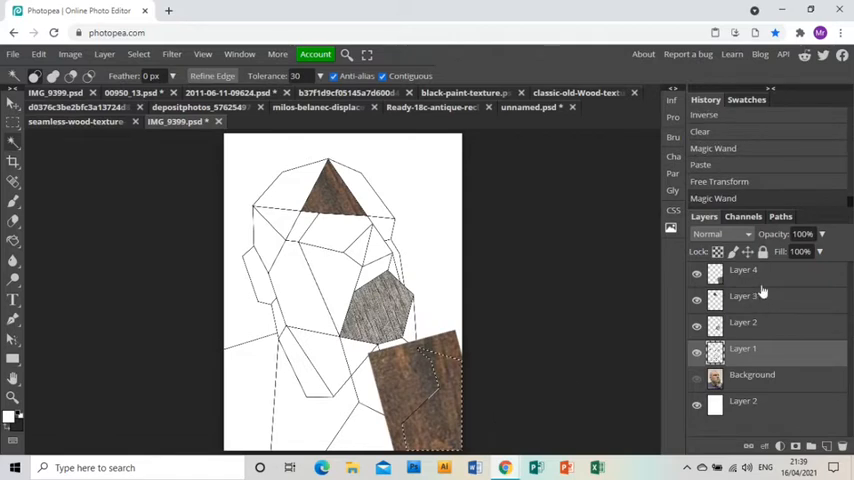
click(744, 270)
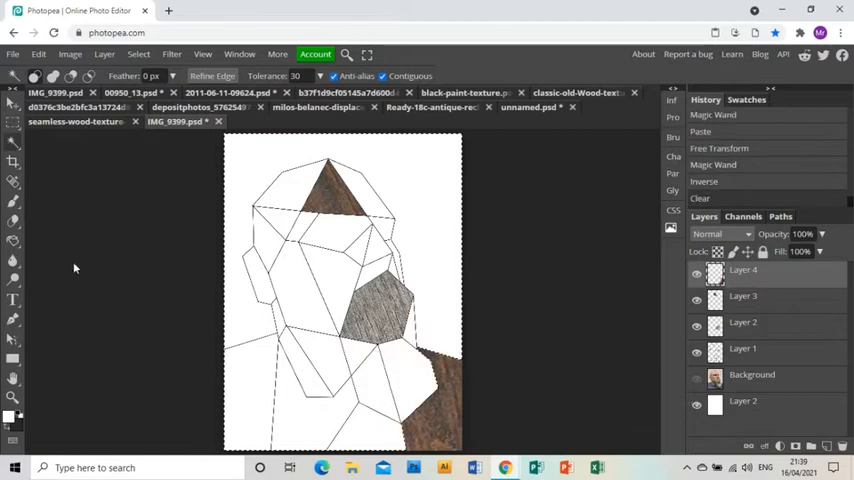
Fill upper facets with brown wood and a lower-left facet with white crackled paint, inverting and clearing each
click(316, 108)
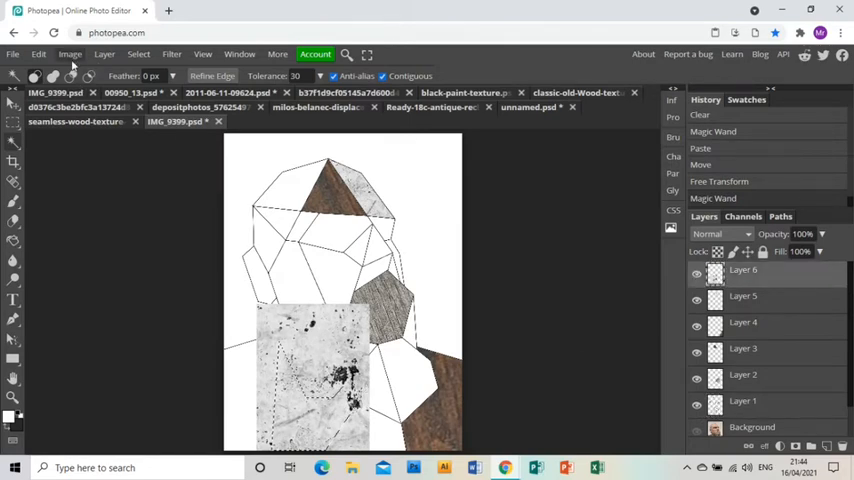
click(138, 54)
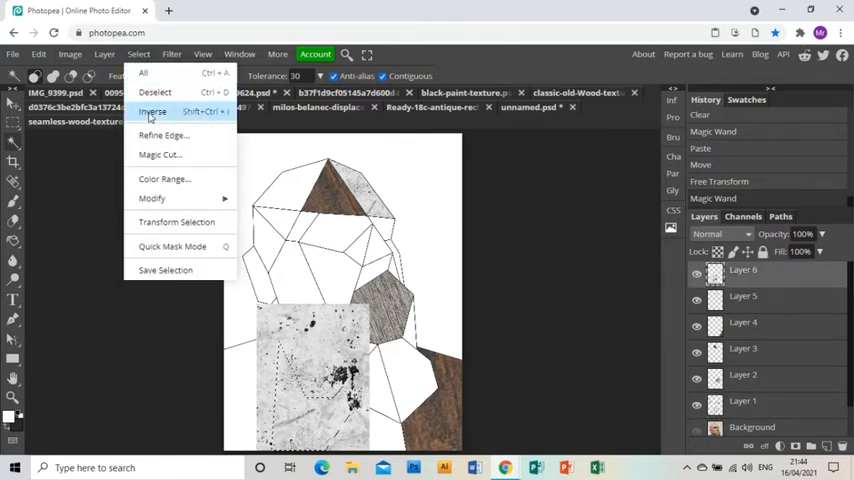
click(152, 112)
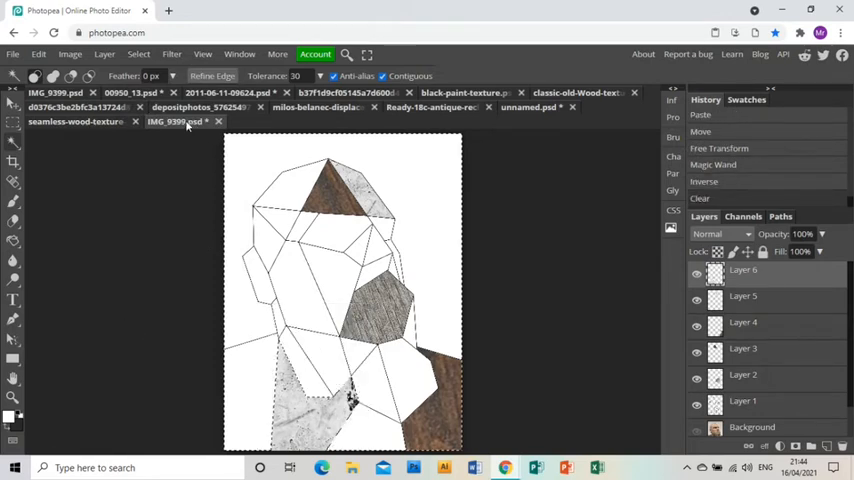
Select the whole orange wood texture and target its layer for copying into the portrait
click(76, 120)
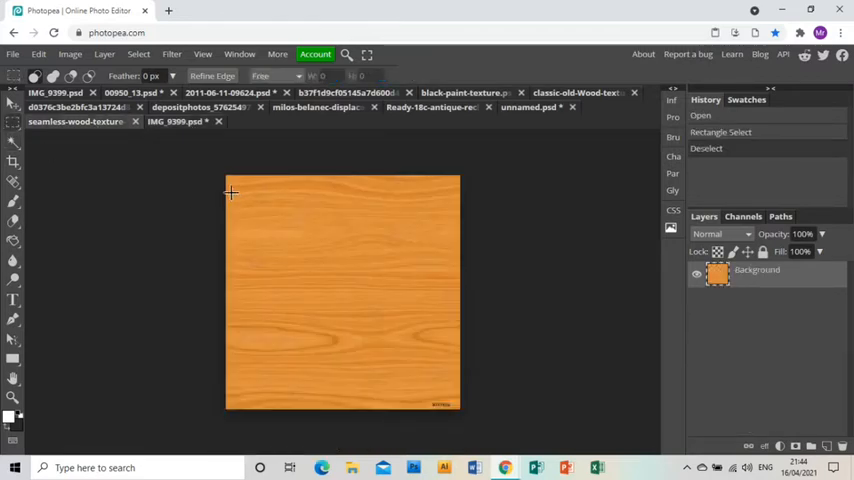
drag(230, 192, 458, 334)
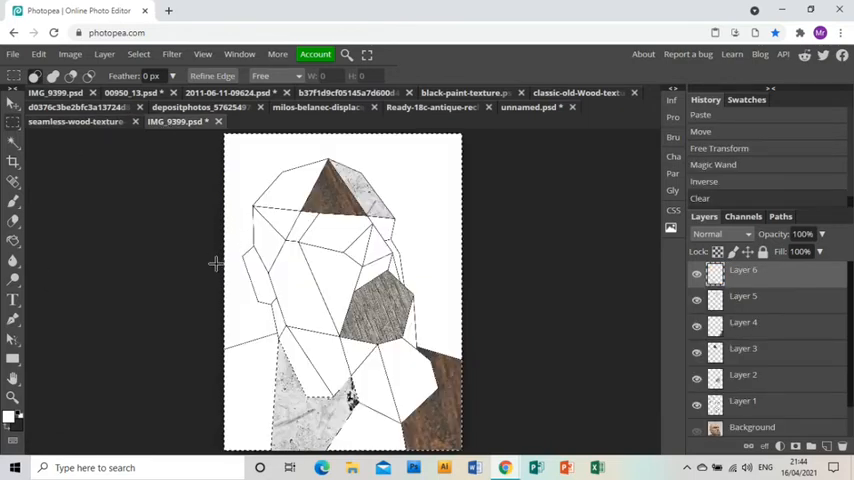
mouse_move(216, 268)
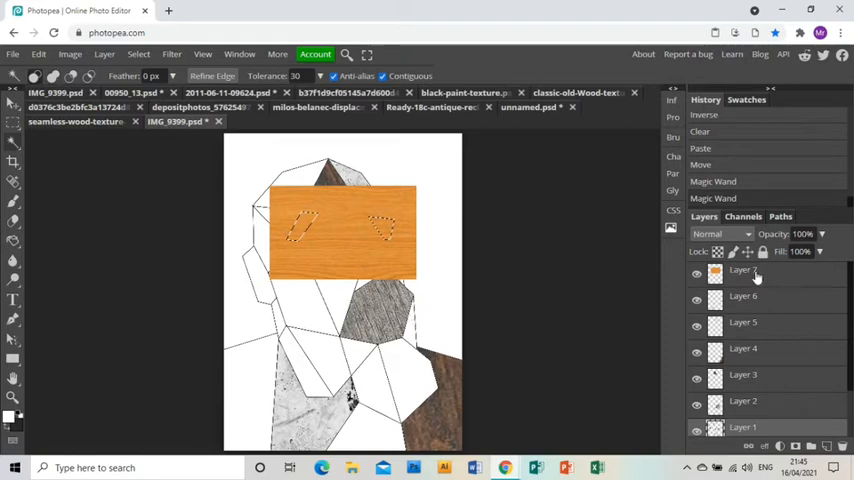
click(138, 54)
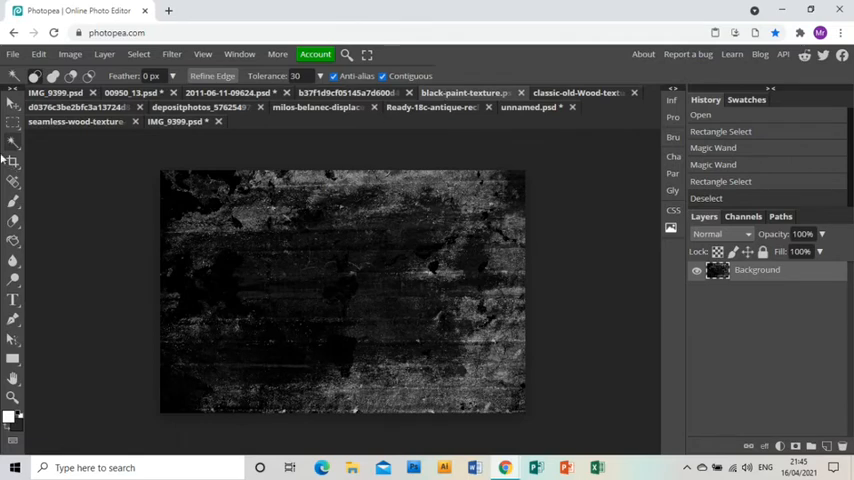
Select a large area of the black grunge texture and move it over the upper head polygons
drag(176, 262, 296, 336)
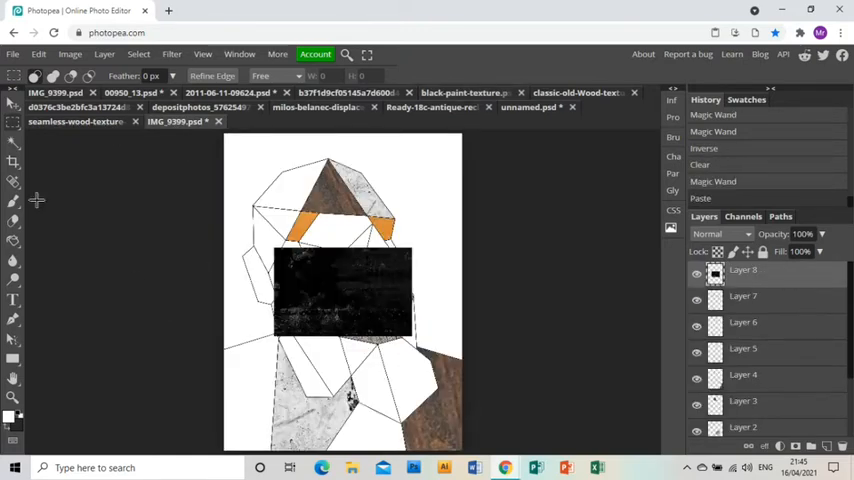
click(14, 76)
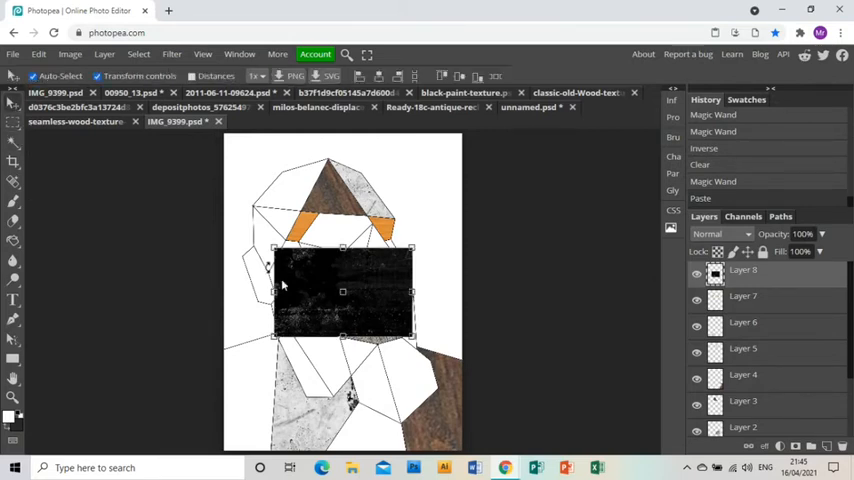
drag(344, 292, 308, 240)
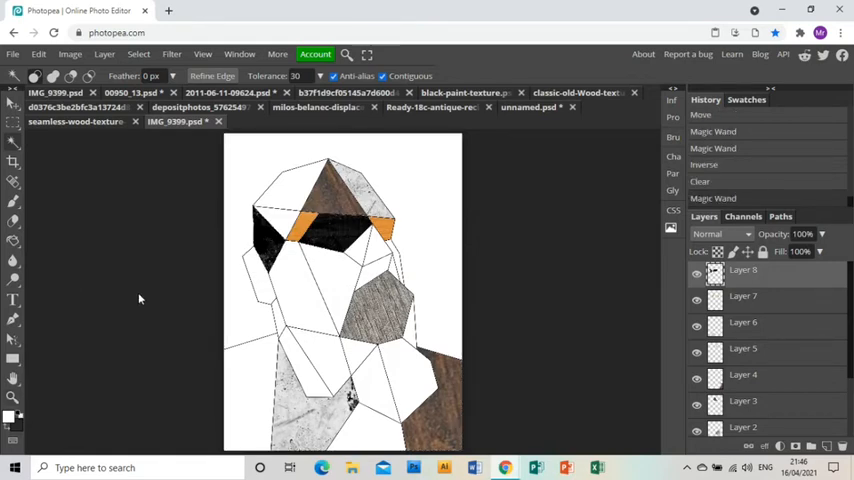
mouse_move(280, 190)
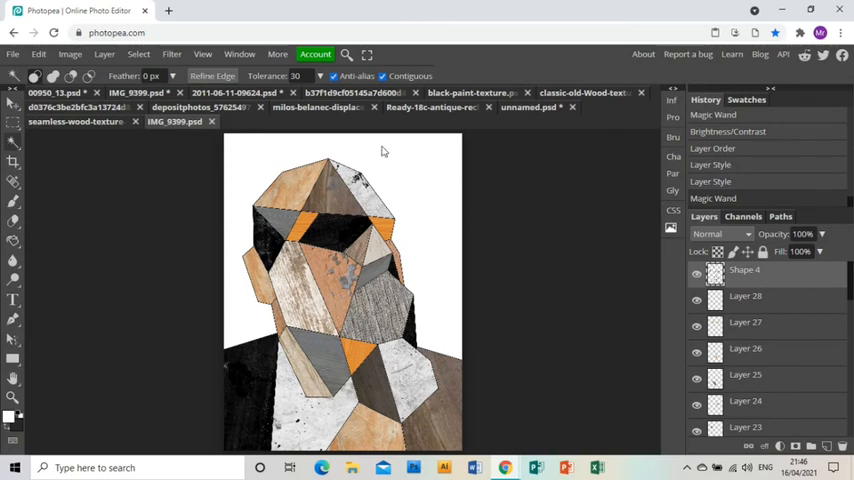
mouse_move(224, 450)
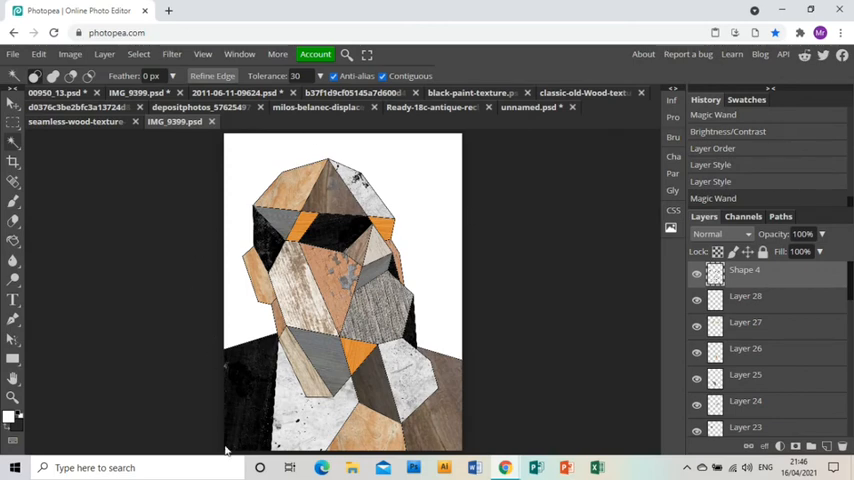
mouse_move(546, 246)
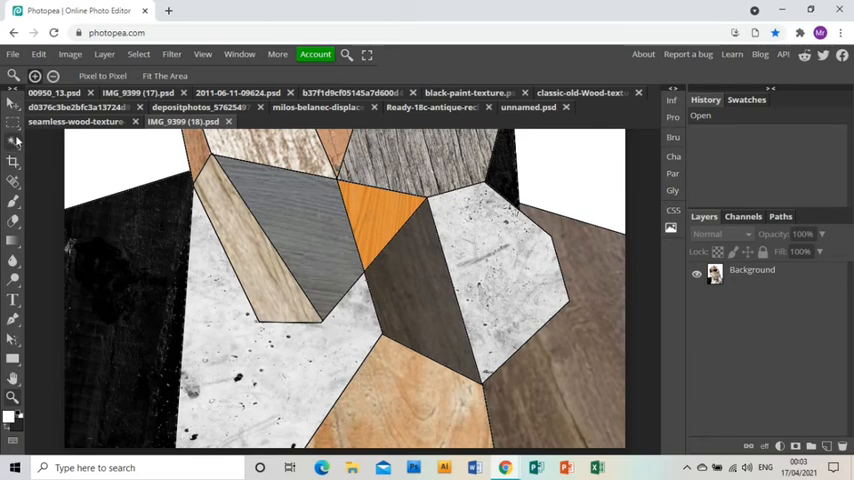
Polygonal-lasso the area outside the collage's bottom and delete it to transparency
click(14, 142)
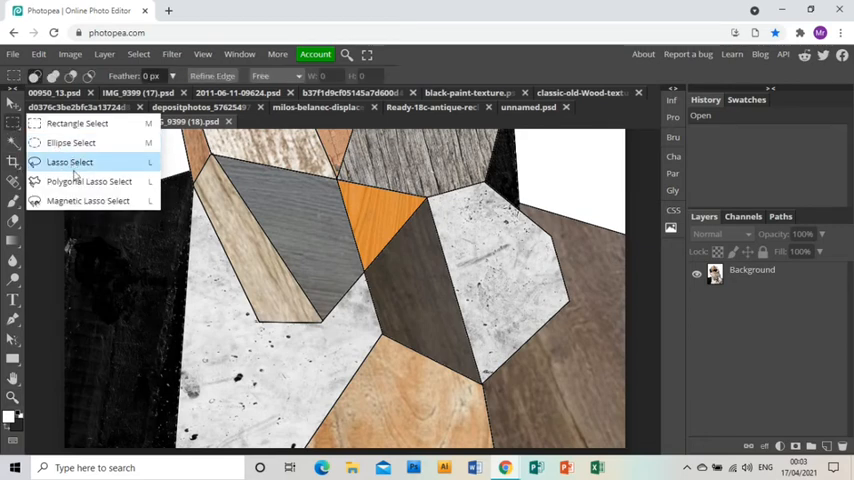
click(70, 162)
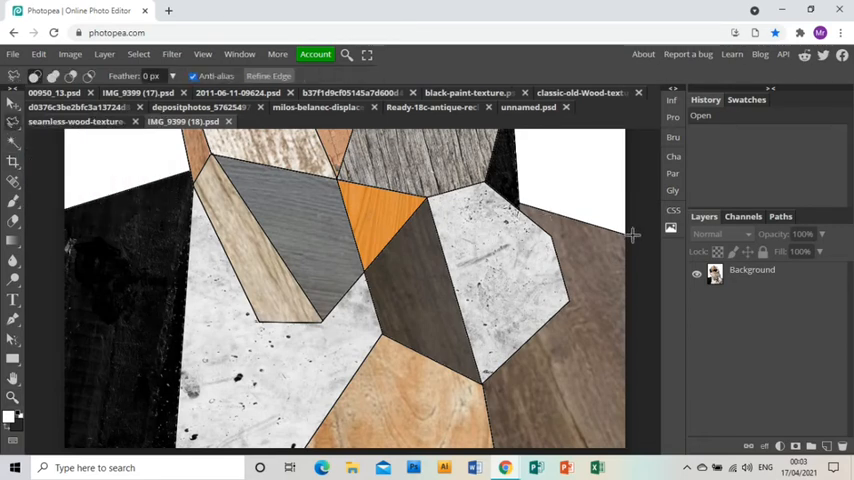
mouse_move(534, 424)
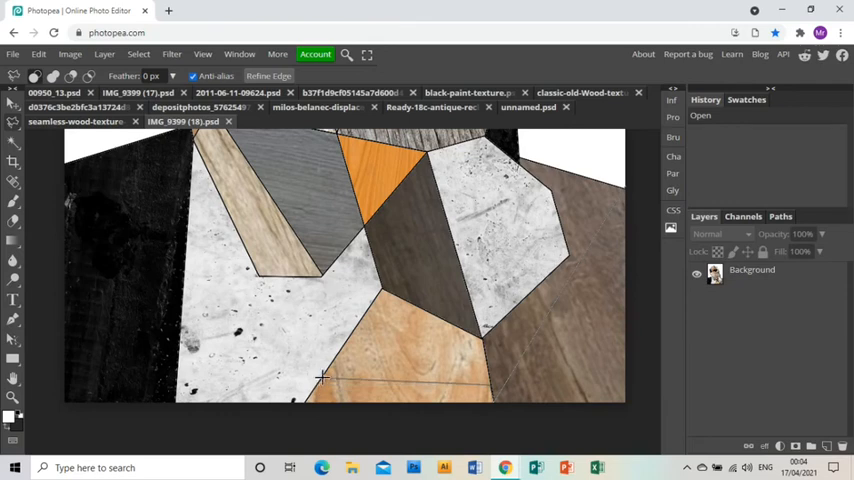
mouse_move(178, 322)
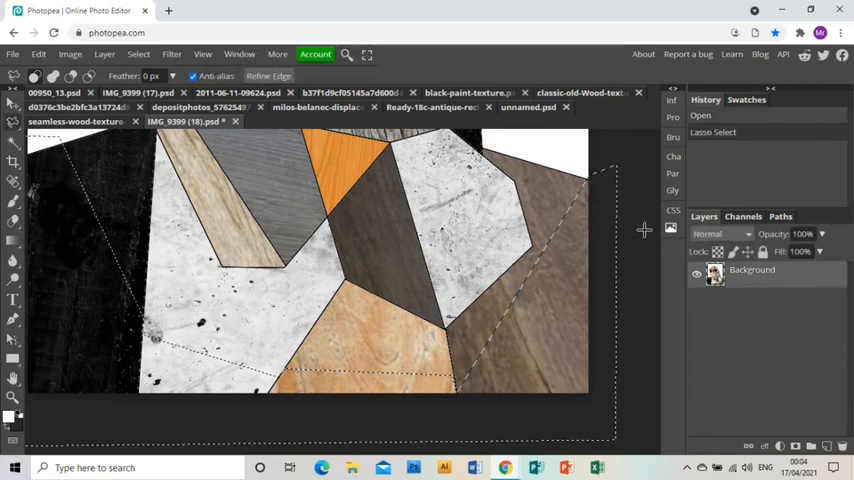
key(Delete)
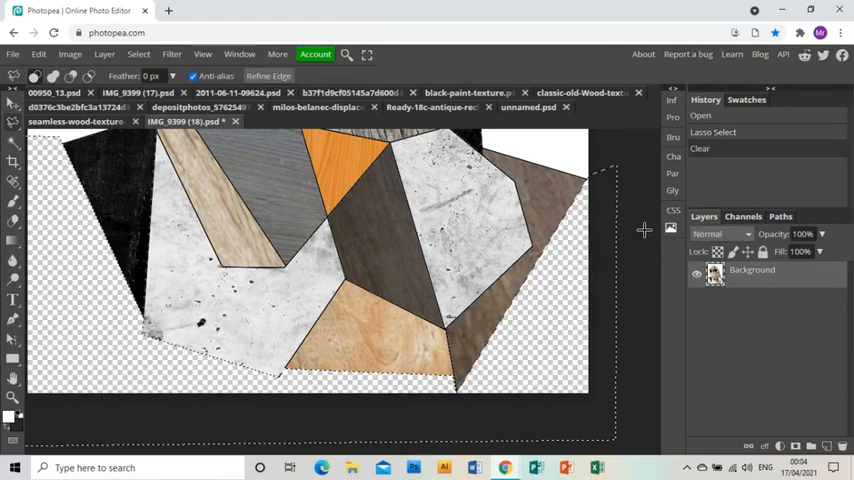